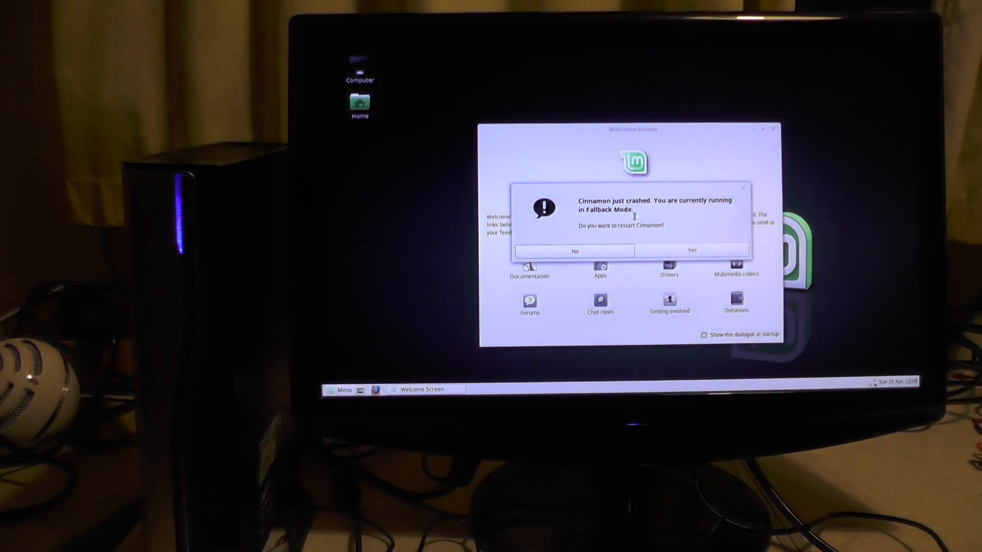
Dismiss the 'Cinnamon just crashed' notice and close the Welcome Screen window.
{"action": "left_click", "coordinate": [573, 251]}
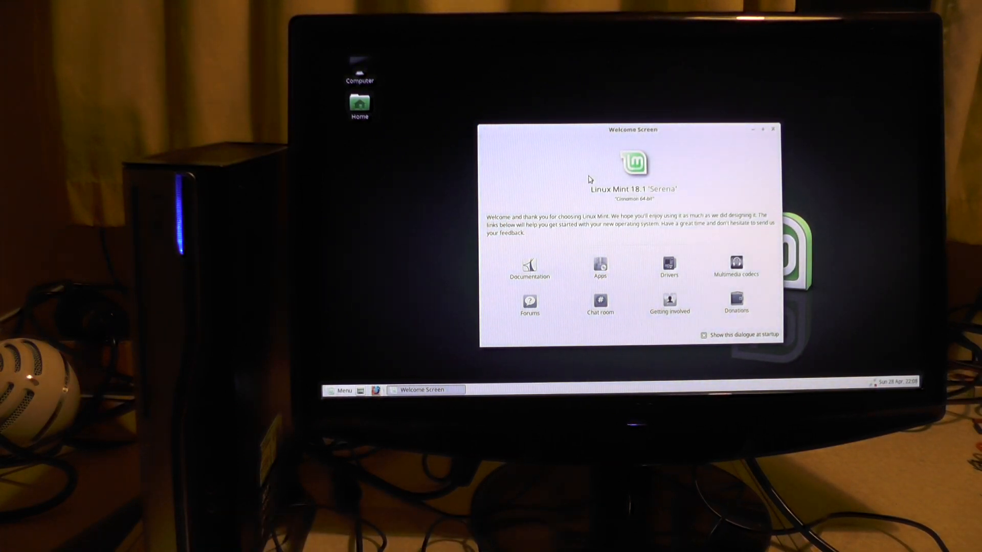
{"action": "left_click", "coordinate": [772, 131]}
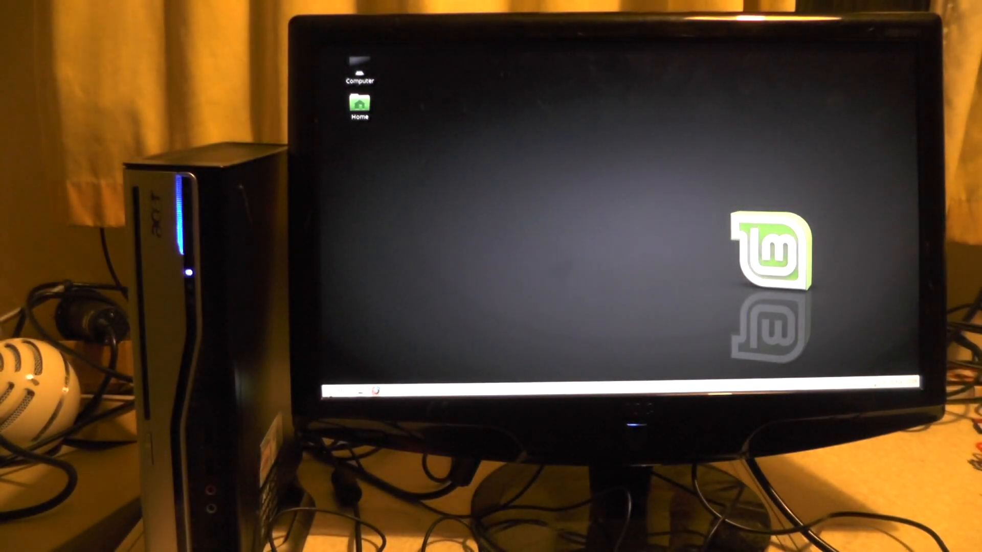
{"action": "left_click", "coordinate": [339, 391]}
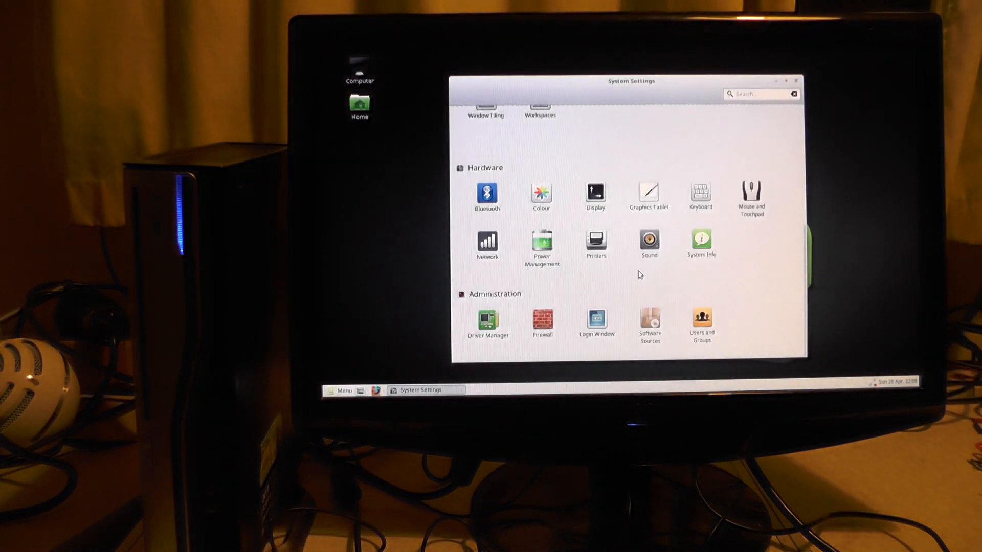
{"action": "mouse_move", "coordinate": [719, 237]}
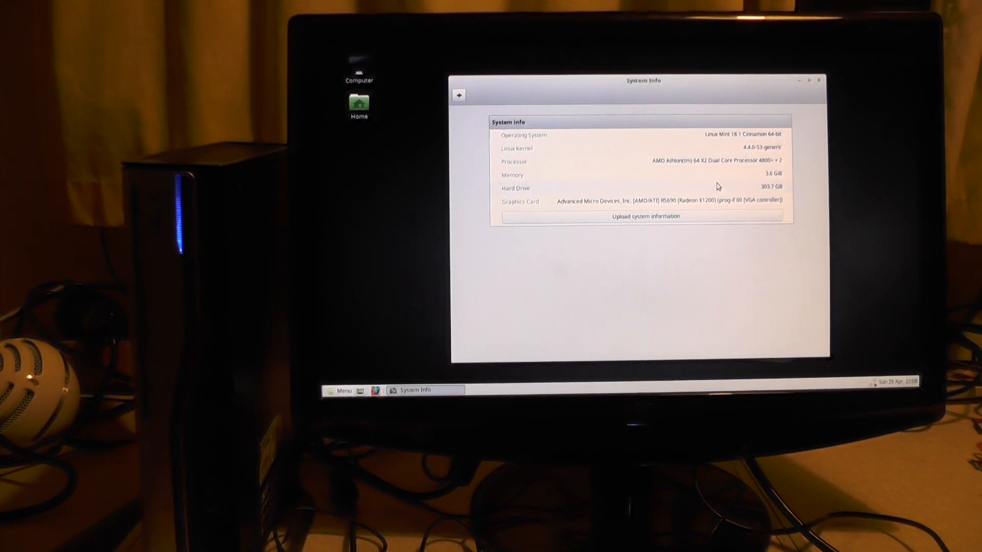
{"action": "left_click", "coordinate": [818, 80]}
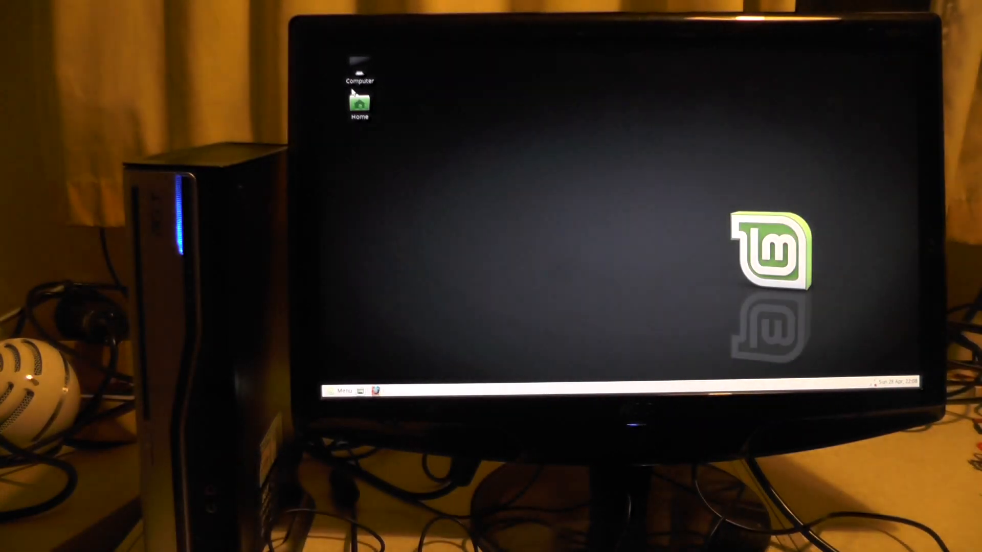
From the Home folder, browse Downloads, Music, Public and Templates, ending in the empty Videos folder.
{"action": "double_click", "coordinate": [359, 103]}
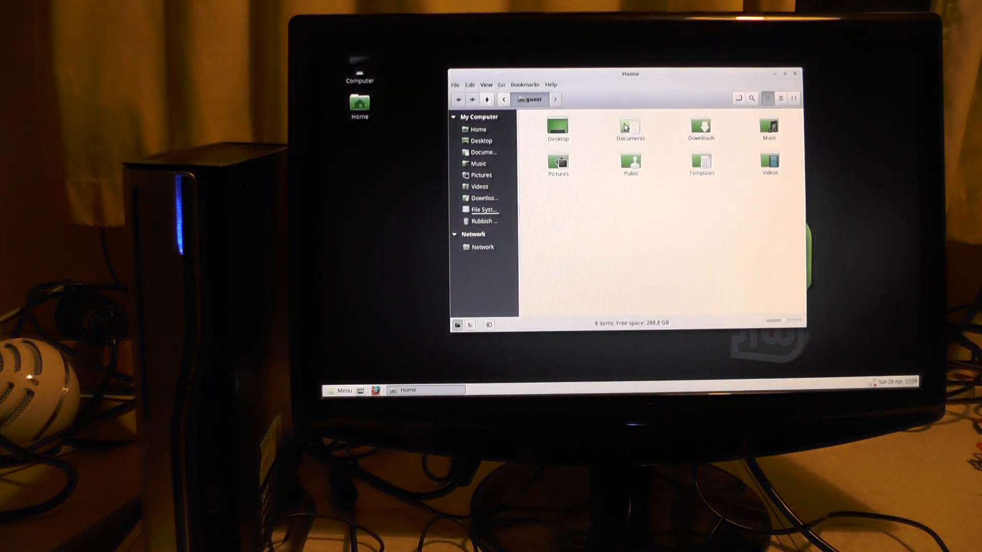
{"action": "left_click", "coordinate": [630, 128]}
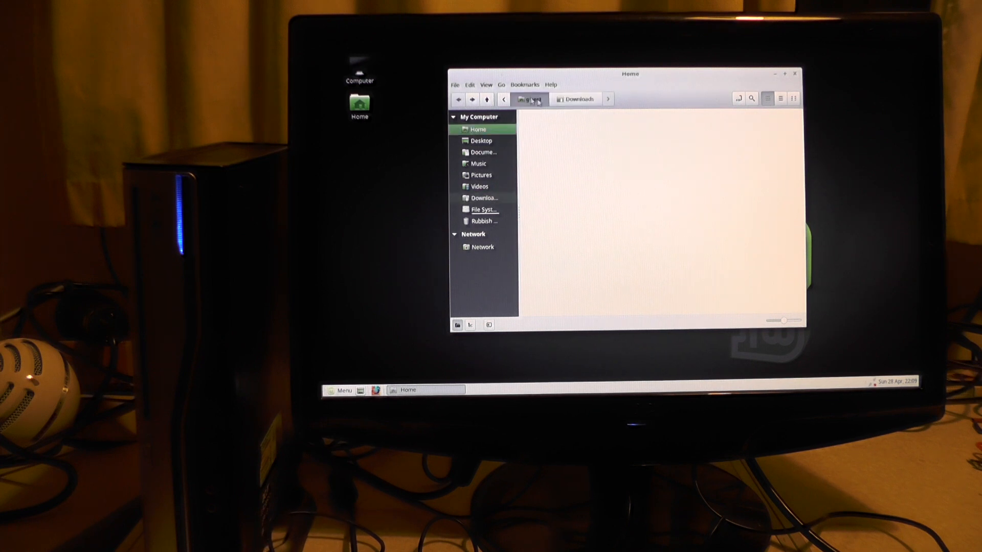
{"action": "left_click", "coordinate": [478, 164]}
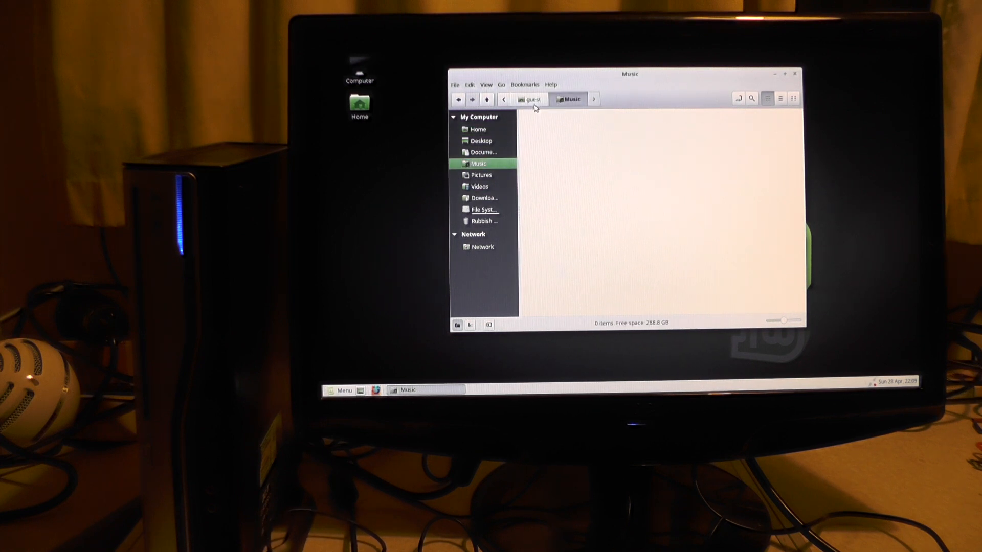
{"action": "left_click", "coordinate": [480, 175]}
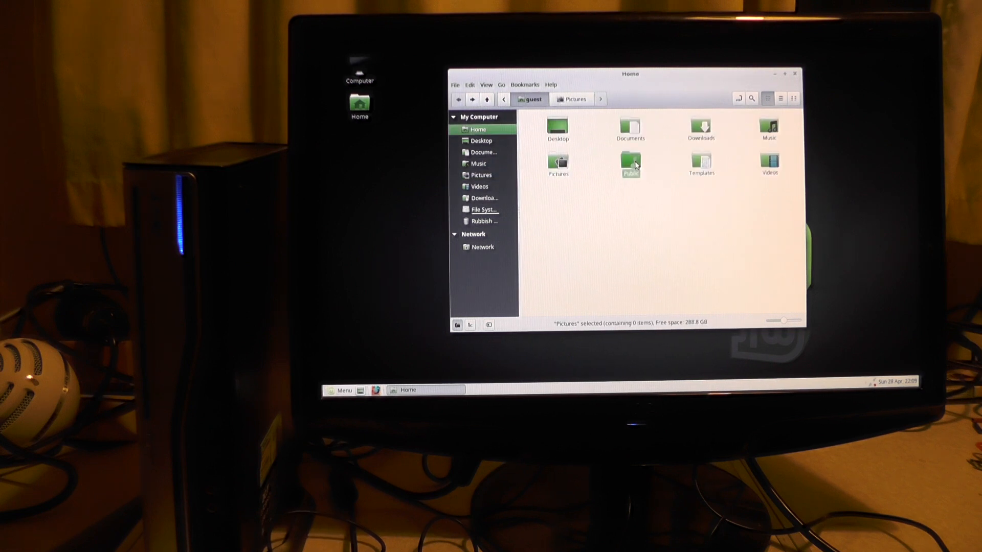
{"action": "left_click", "coordinate": [630, 164]}
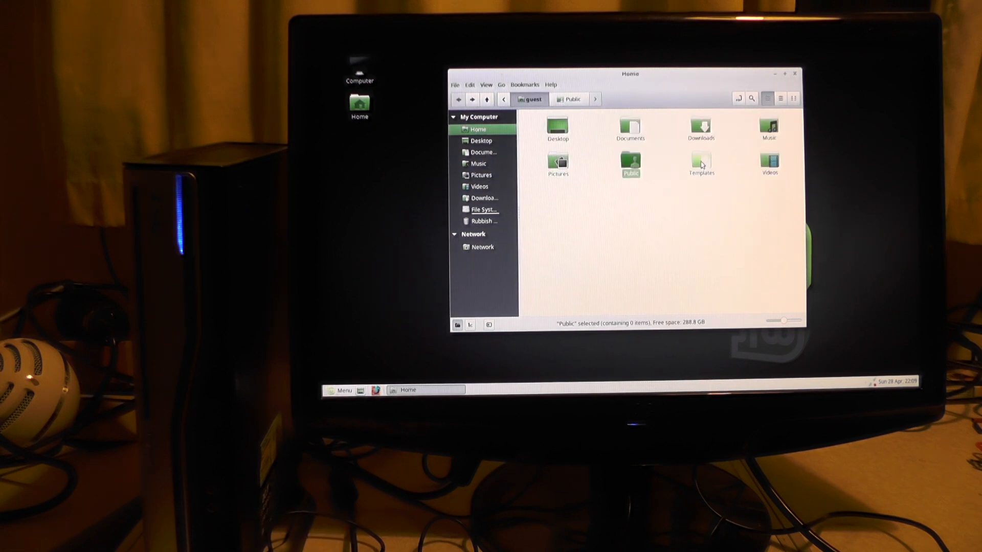
{"action": "left_click", "coordinate": [700, 164]}
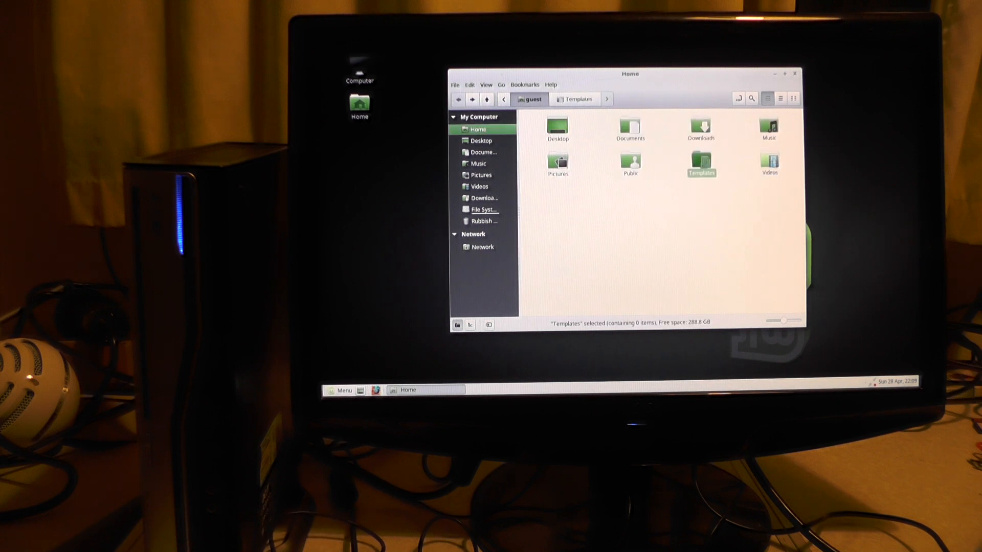
{"action": "left_click", "coordinate": [479, 186]}
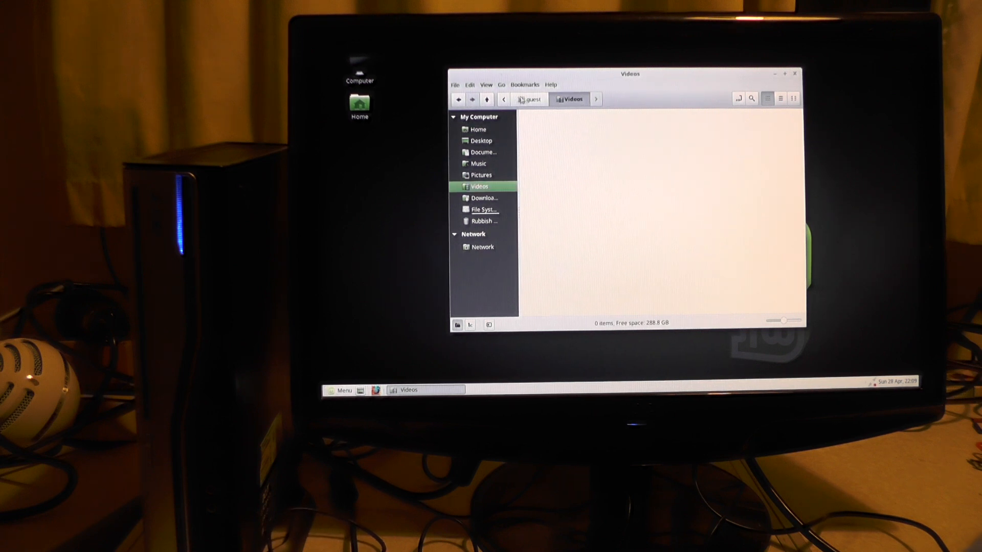